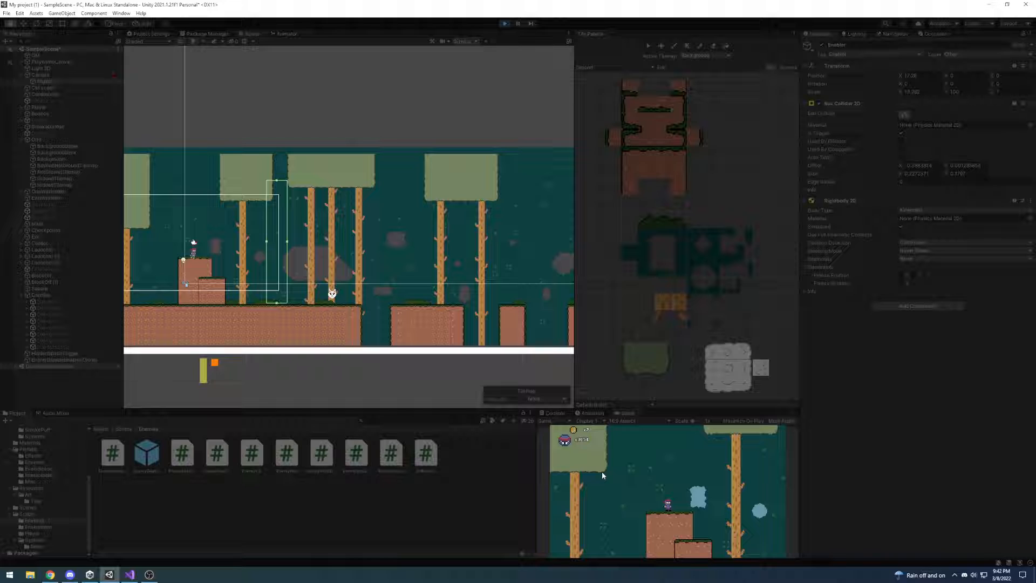
Select the EnemyFly object under Enemies and scroll through its Inspector components.
{"action": "left_click", "coordinate": [8, 573]}
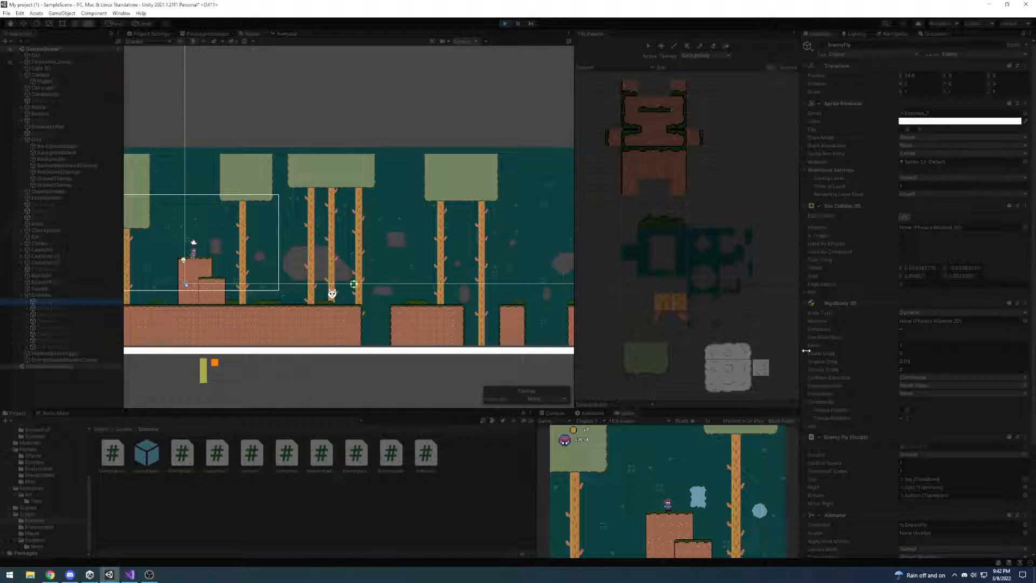
{"action": "scroll", "scroll_direction": "down", "scroll_amount": 3}
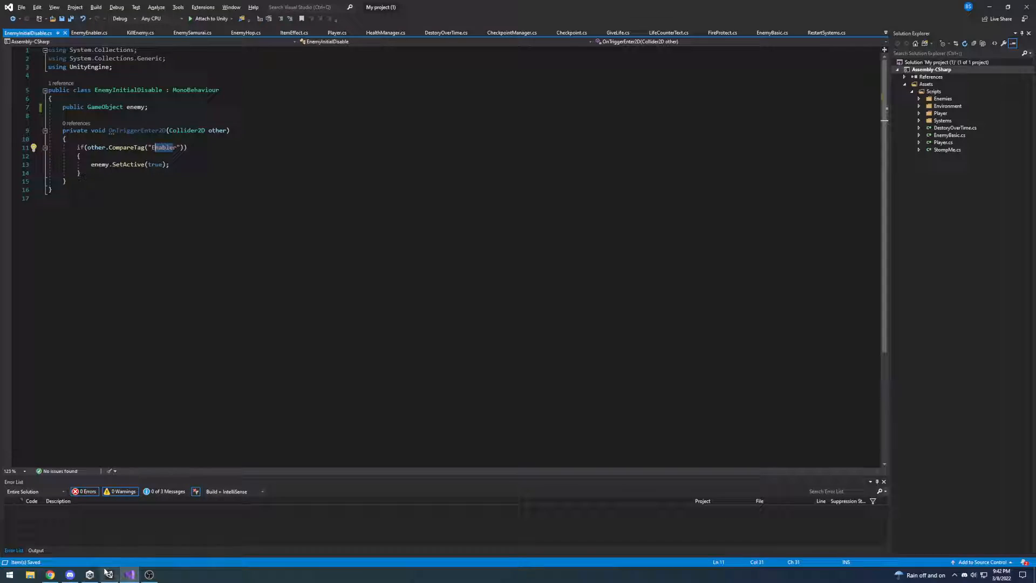
Add OnTriggerEnter2D checking the Enabler tag and calling enemy.SetActive(true) to EnemyInitialDisable.cs.
{"action": "left_click", "coordinate": [108, 574]}
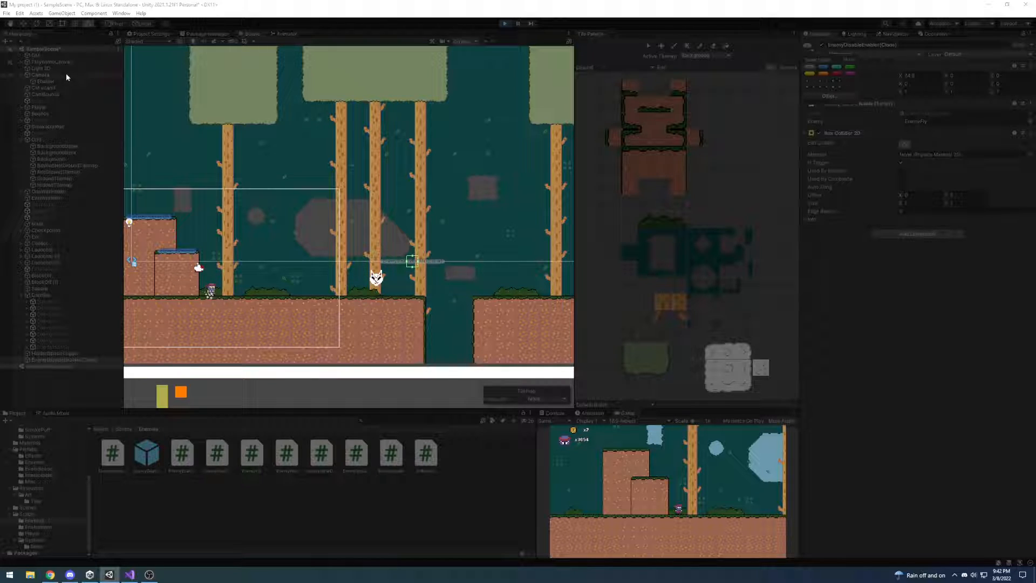
Select the enemy disable trigger to check its Box Collider 2D and fly enemy reference.
{"action": "left_click", "coordinate": [39, 75]}
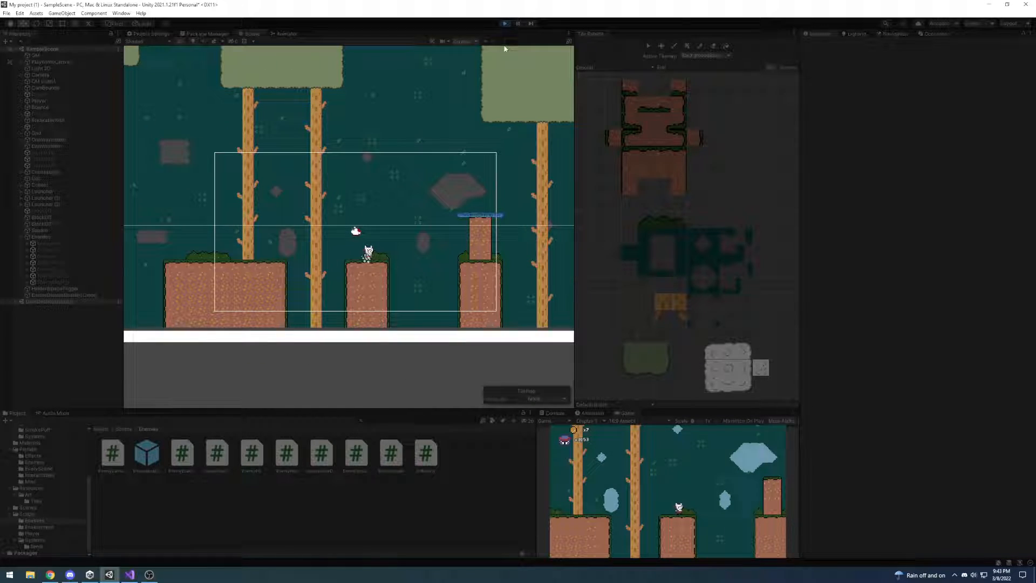
Exit Play mode to stop the play-test and return to scene editing.
{"action": "left_click", "coordinate": [505, 24]}
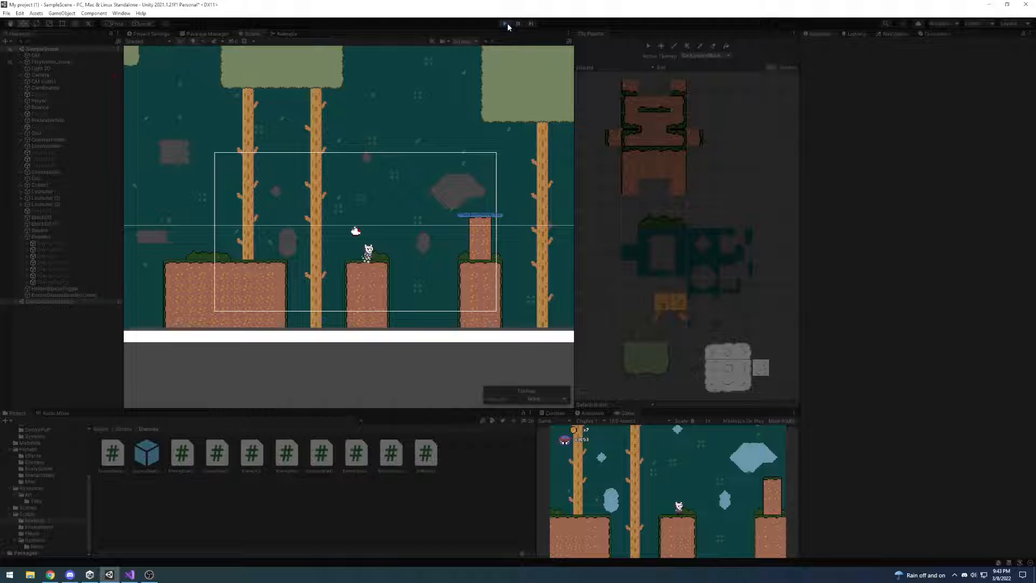